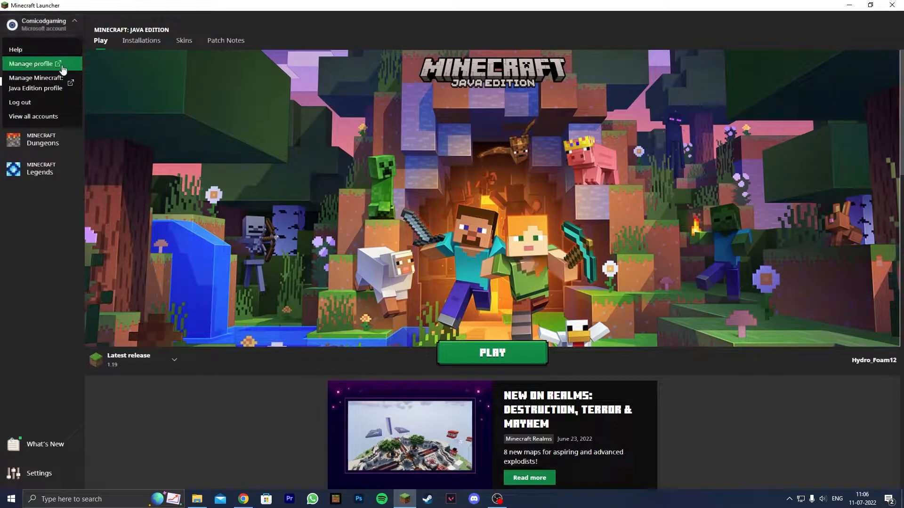
# Choose Manage profile from the launcher's account menu to open the Xbox.com profile.
pyautogui.click(32, 65)
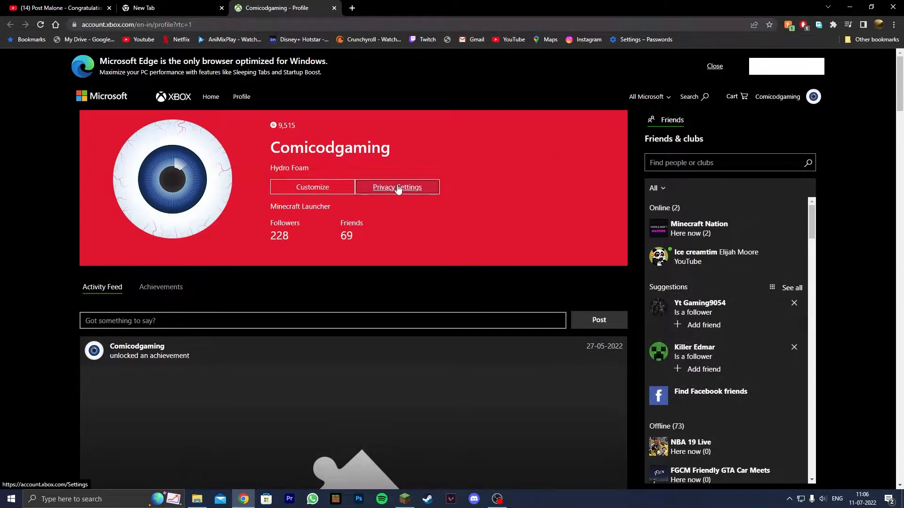
# Open Privacy Settings from the Xbox profile and re-verify the account password.
pyautogui.click(397, 187)
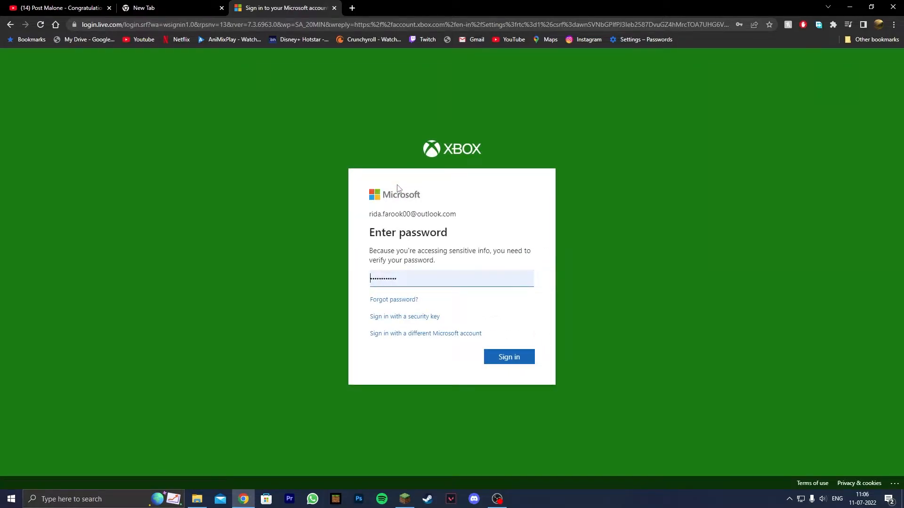
pyautogui.click(508, 357)
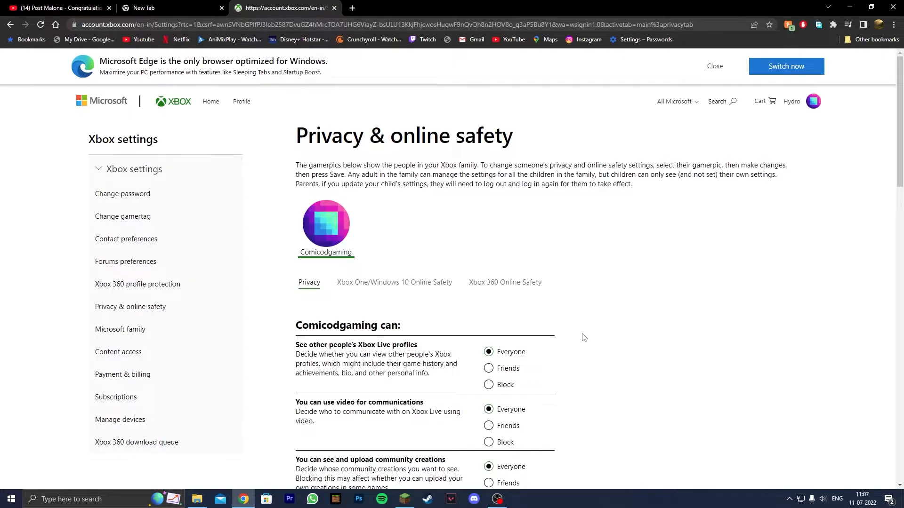
# Allow multiplayer, clubs and adding friends under Xbox One/Windows 10 Online Safety and submit.
pyautogui.click(715, 66)
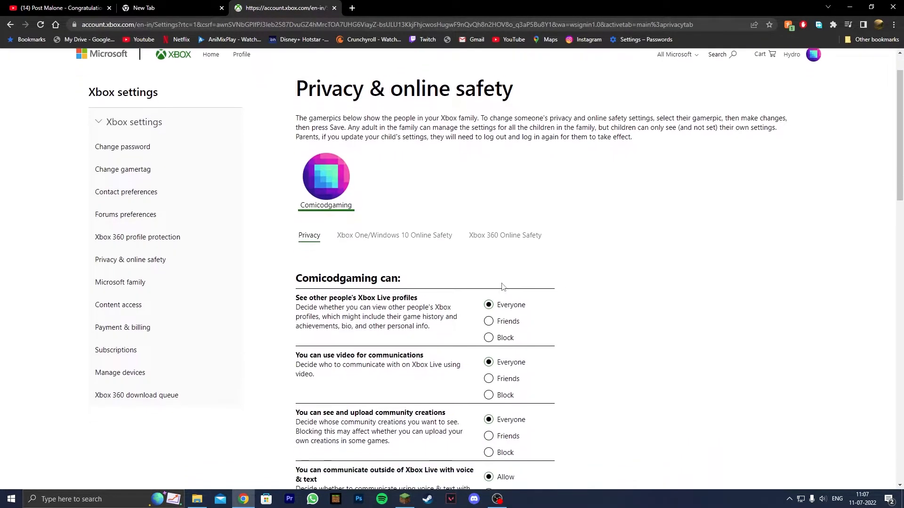
pyautogui.scroll(-3)
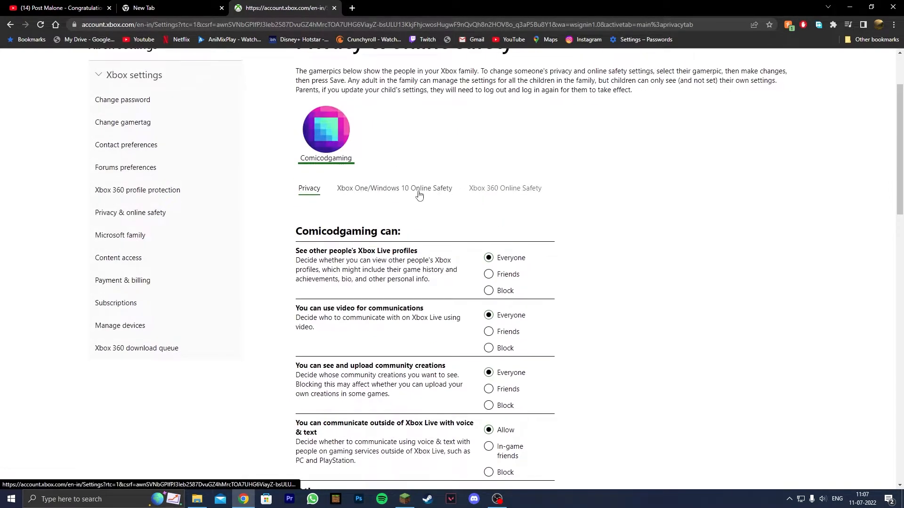
pyautogui.click(395, 187)
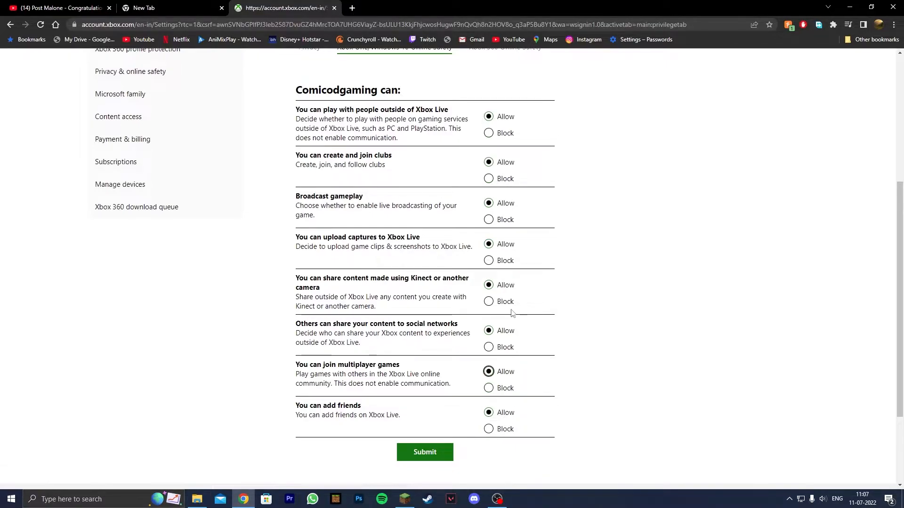
pyautogui.click(425, 452)
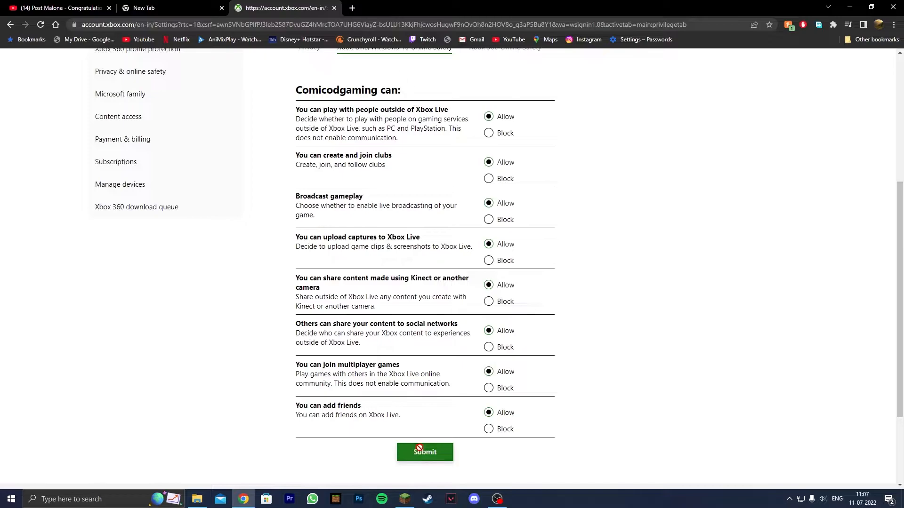
pyautogui.click(424, 452)
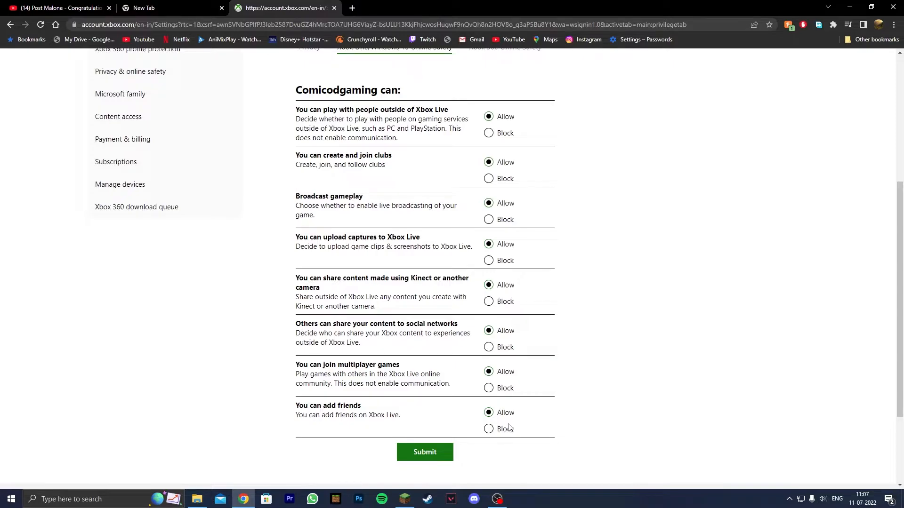
# Return to the Minecraft Launcher and launch Minecraft Java Edition 1.19.
pyautogui.click(405, 499)
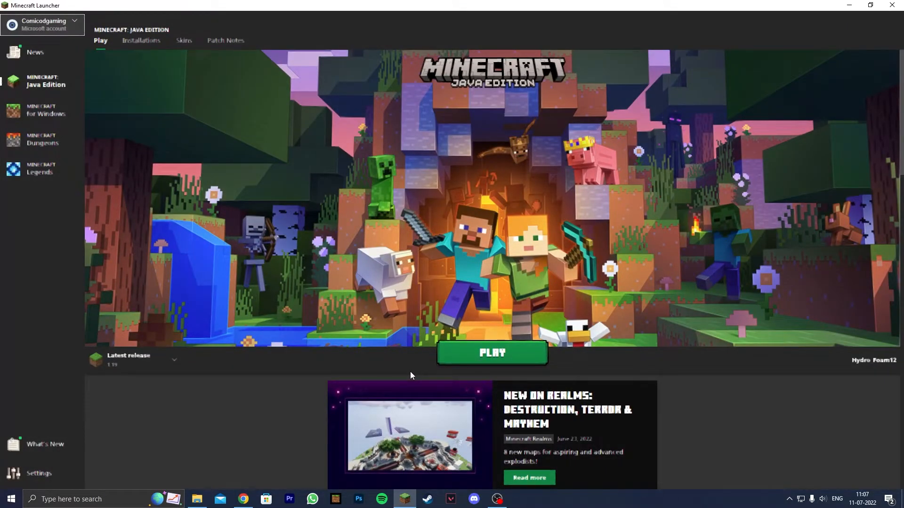
pyautogui.click(492, 352)
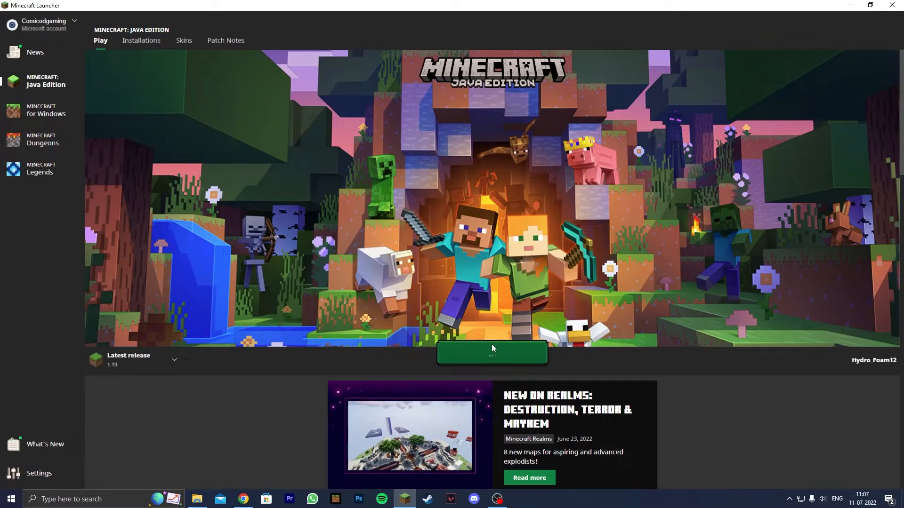
pyautogui.click(491, 352)
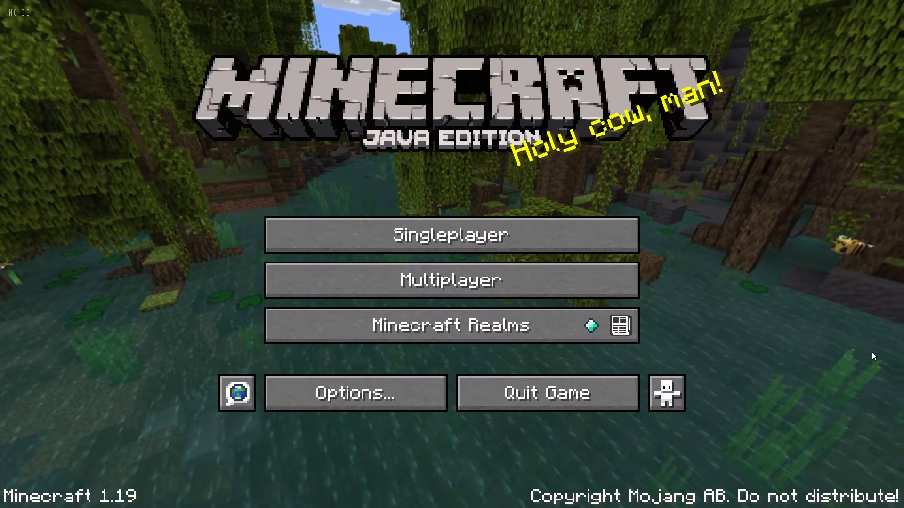
pyautogui.moveTo(667, 286)
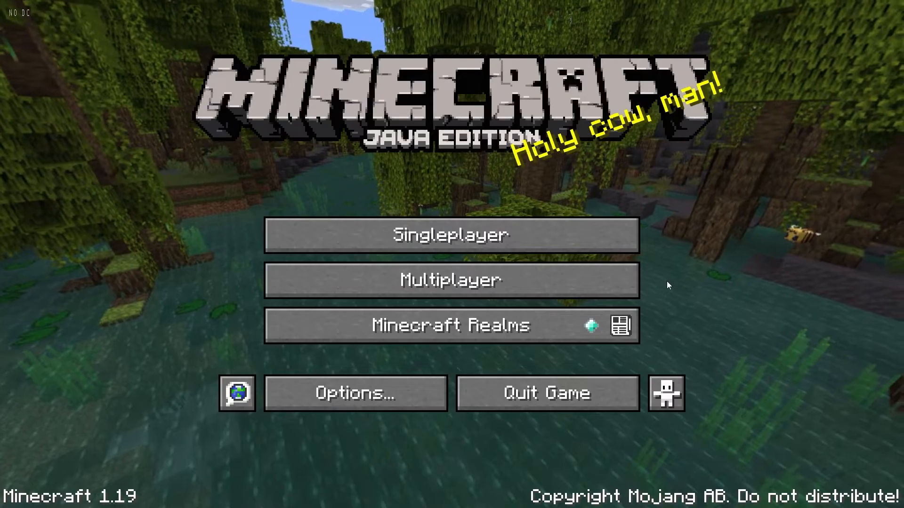
pyautogui.moveTo(578, 339)
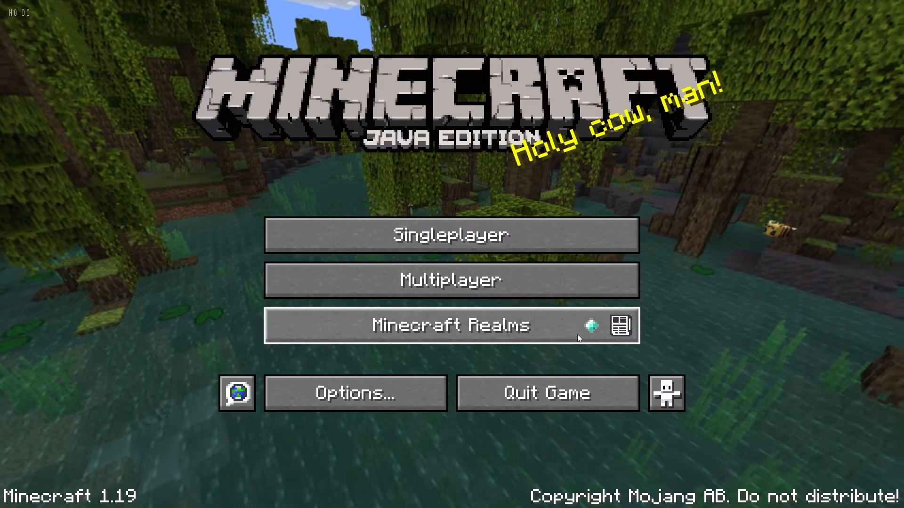